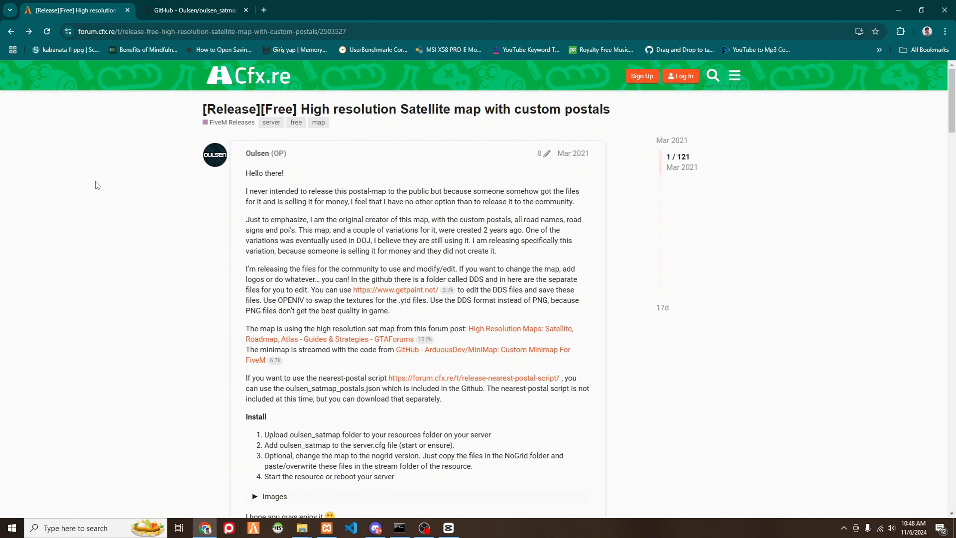
# Step: Open the oulsen_satmap GitHub repo from the Cfx.re post and download it as a ZIP
pyautogui.scroll(-3)
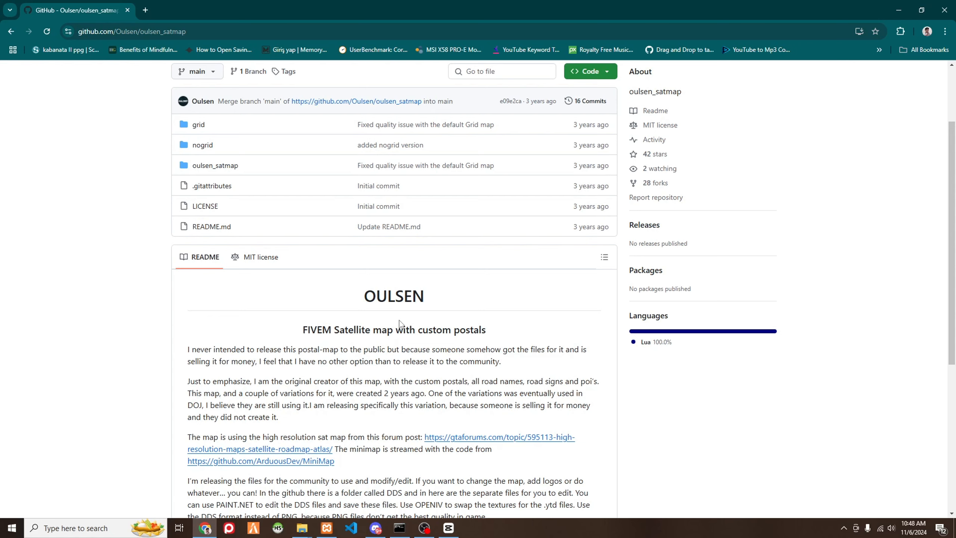
pyautogui.moveTo(429, 331)
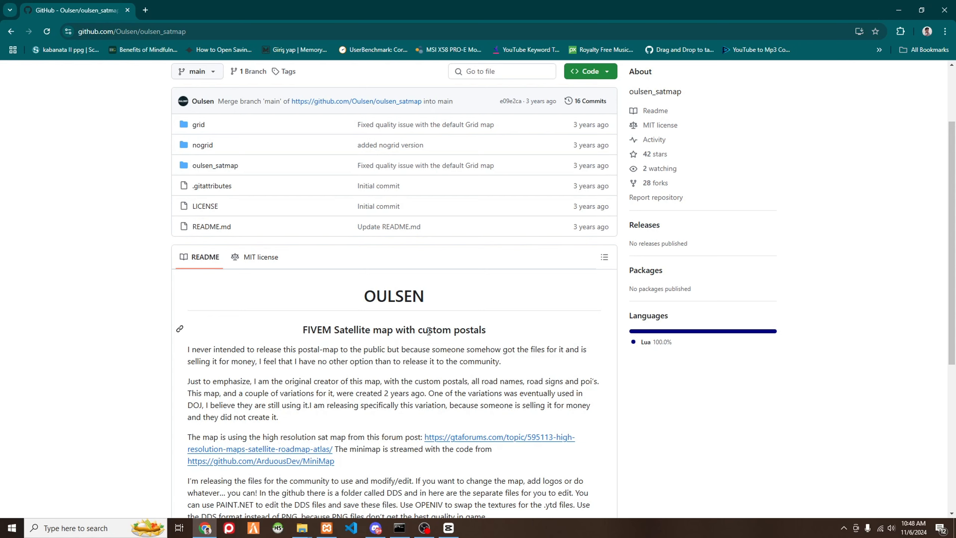
pyautogui.scroll(3)
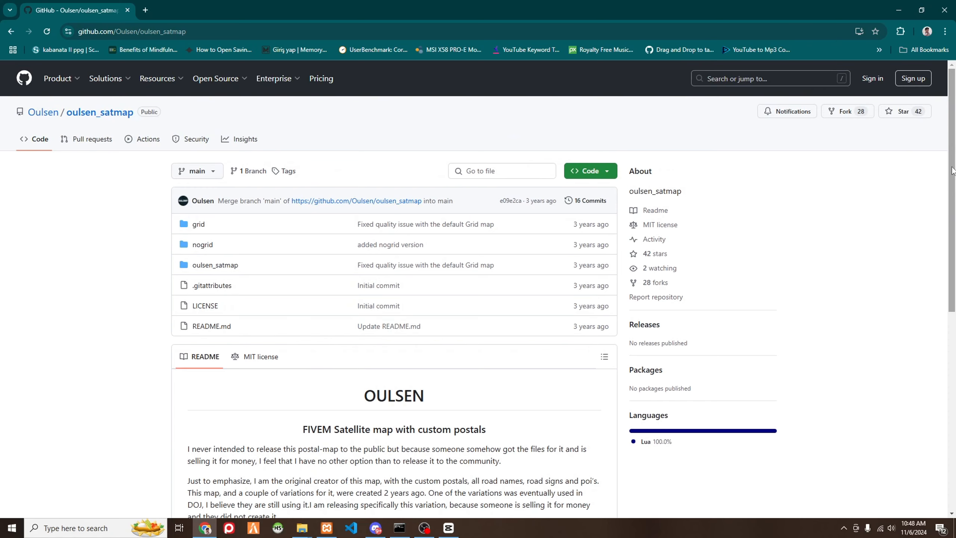
pyautogui.moveTo(587, 201)
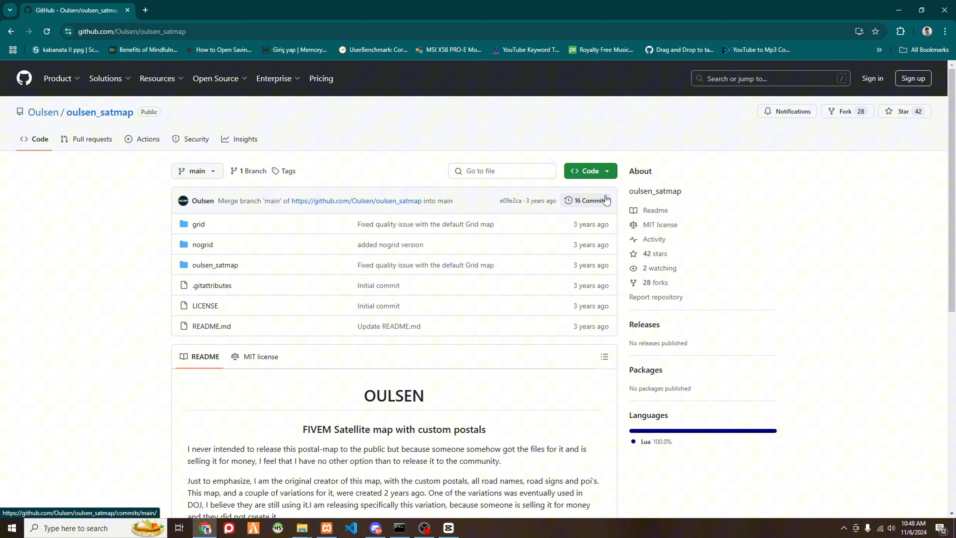
pyautogui.moveTo(888, 211)
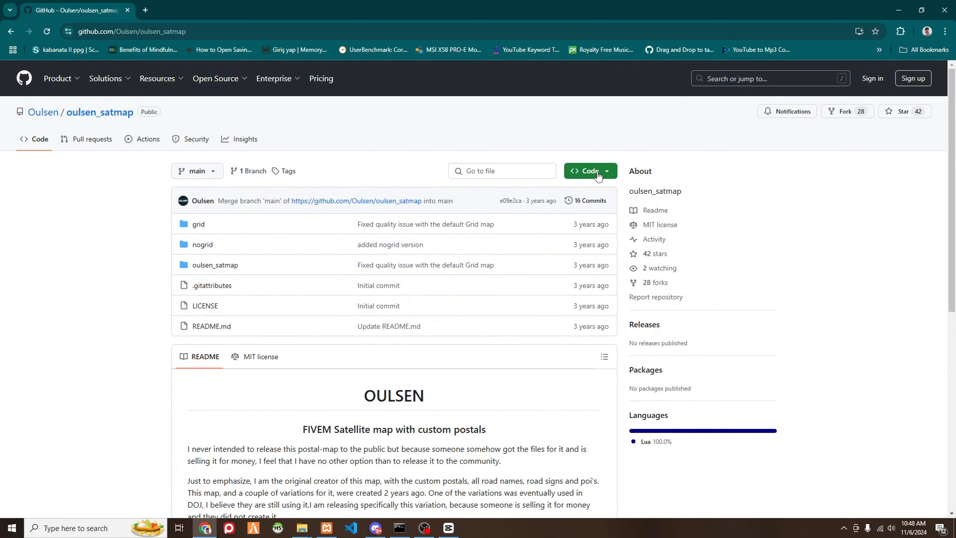
pyautogui.click(590, 171)
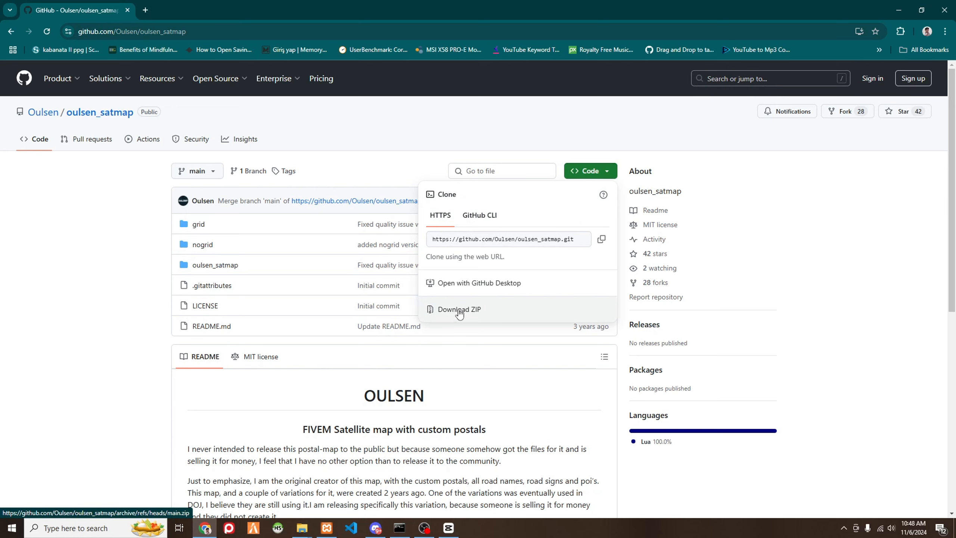
pyautogui.click(458, 309)
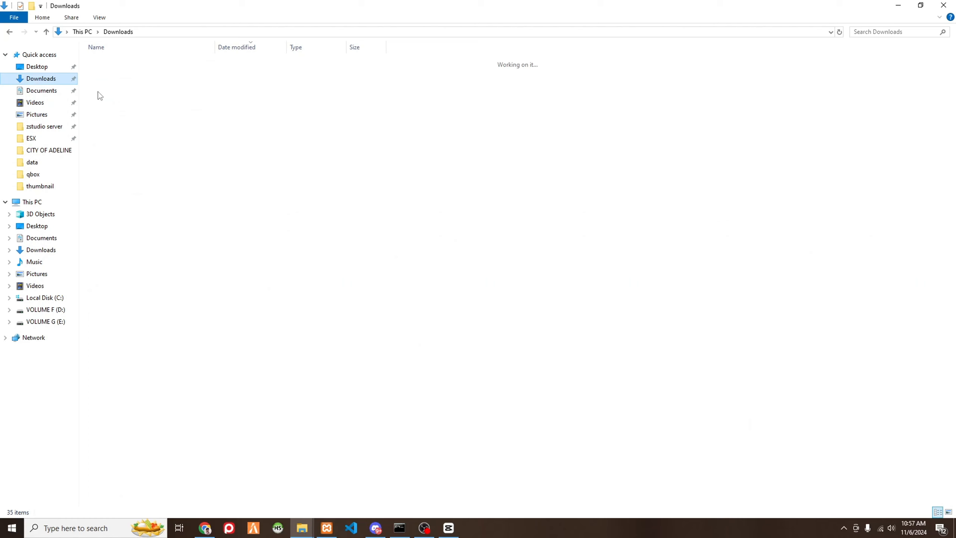
# Step: Extract oulsen_satmap-main_2 from Downloads > Compressed into its own folder and open it
pyautogui.click(114, 75)
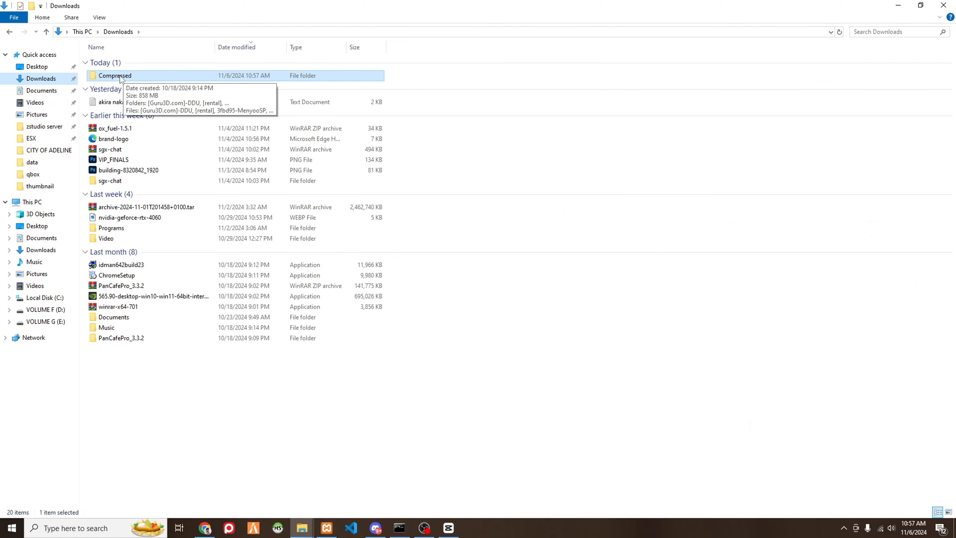
pyautogui.doubleClick(114, 75)
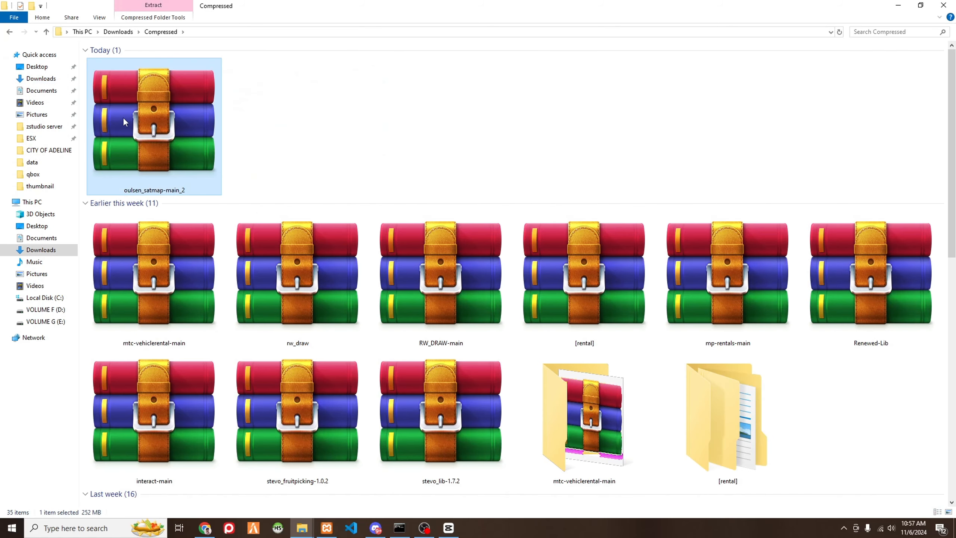
pyautogui.rightClick(154, 122)
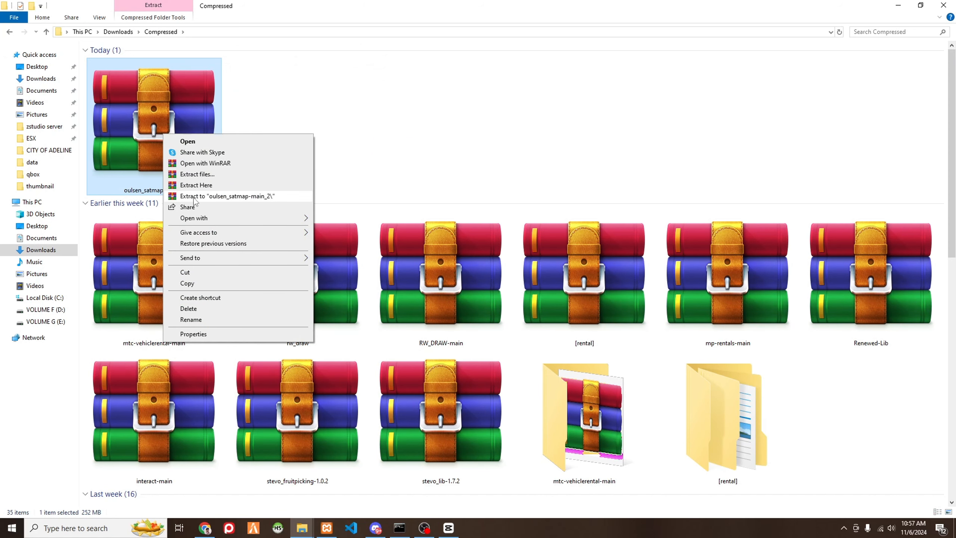
pyautogui.moveTo(214, 201)
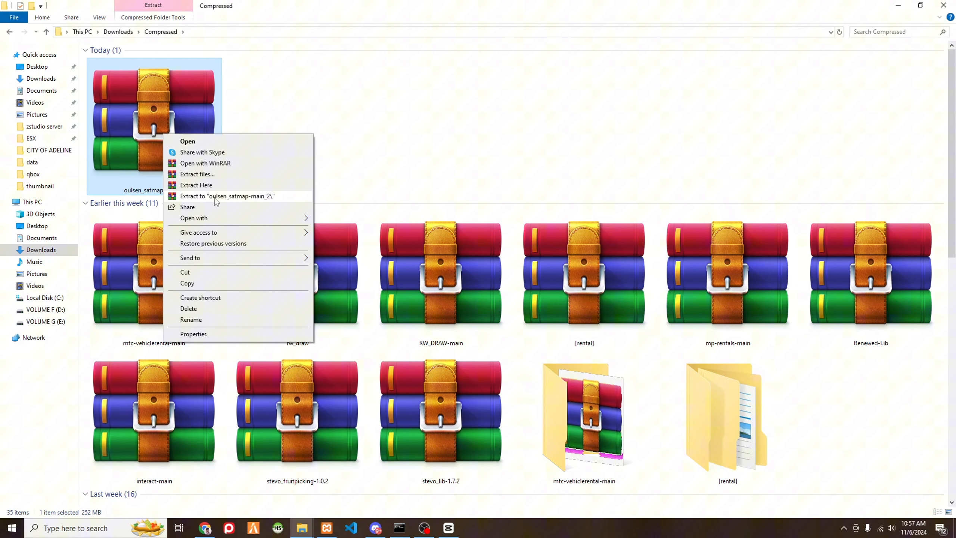
pyautogui.click(226, 196)
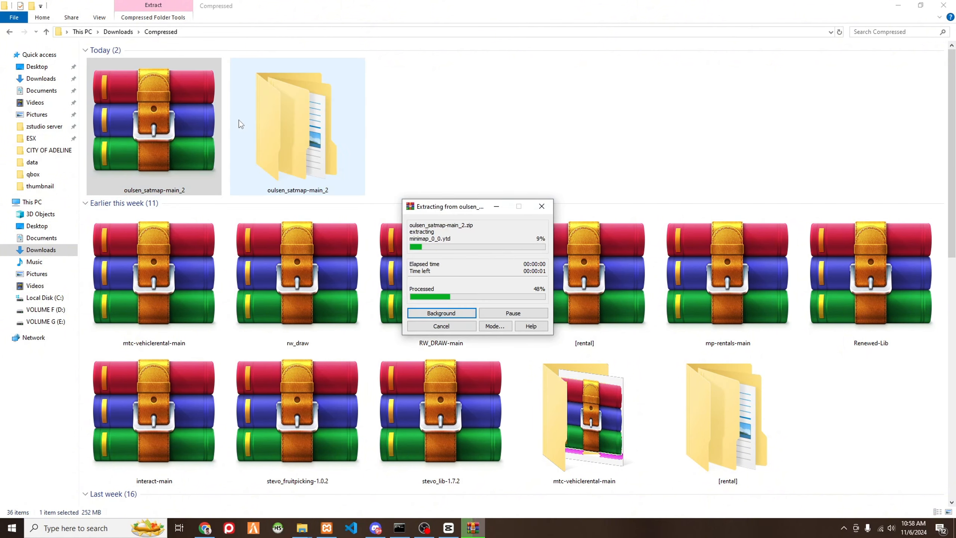
pyautogui.doubleClick(297, 122)
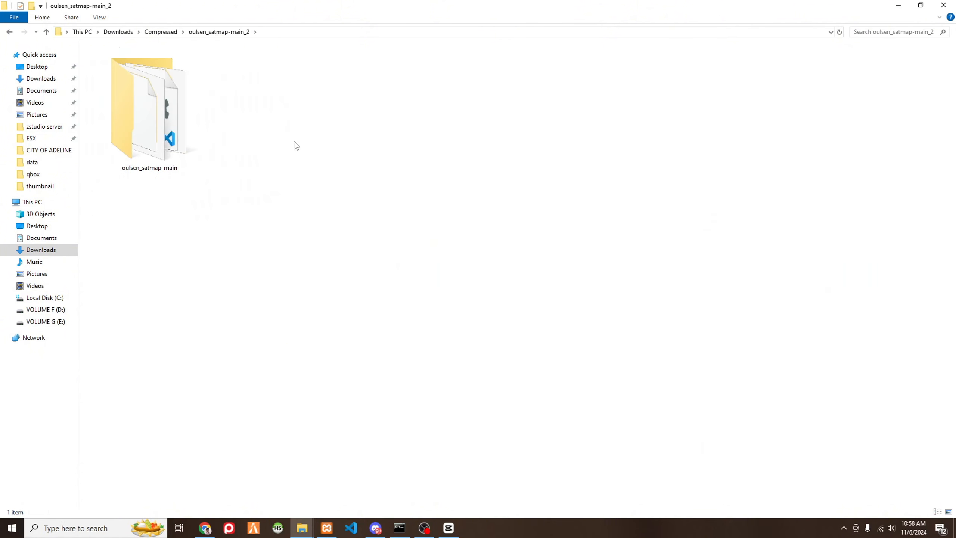
# Step: Copy the oulsen_satmap folder into zstudio server\qbox\resources and open server.cfg in VS Code
pyautogui.doubleClick(148, 106)
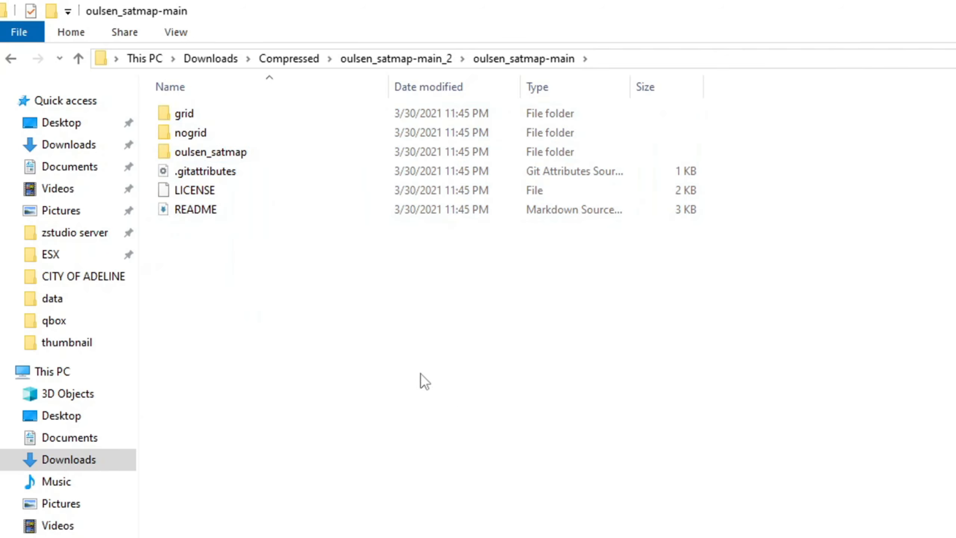
pyautogui.click(211, 152)
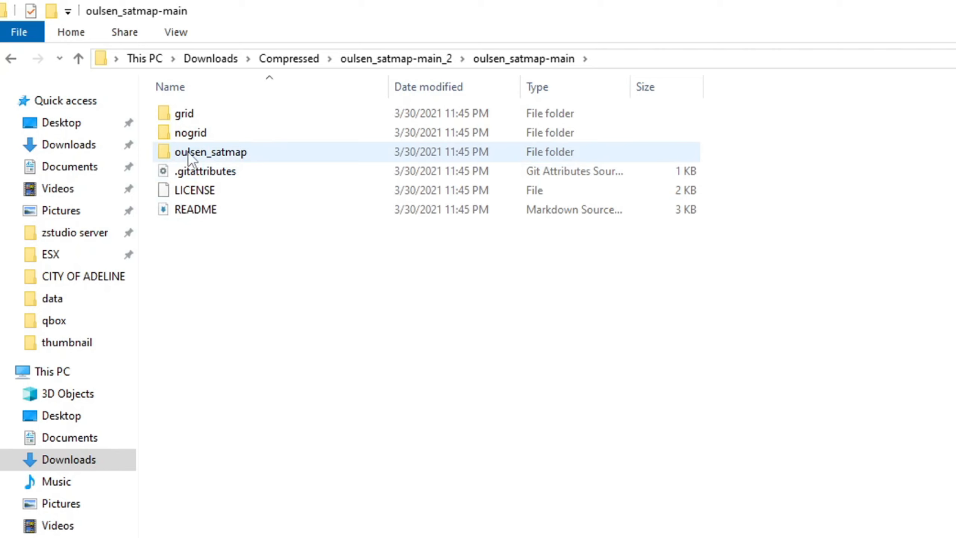
pyautogui.doubleClick(210, 152)
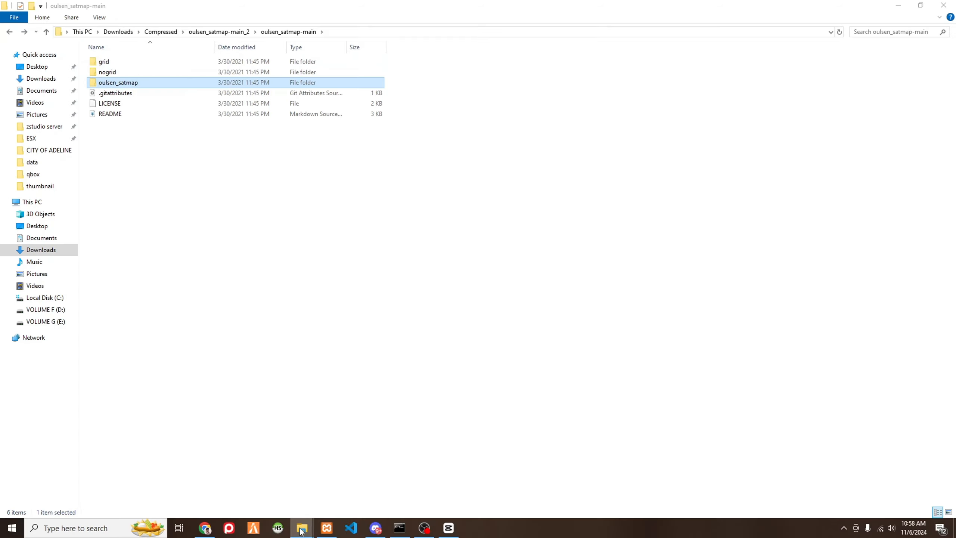
pyautogui.click(302, 528)
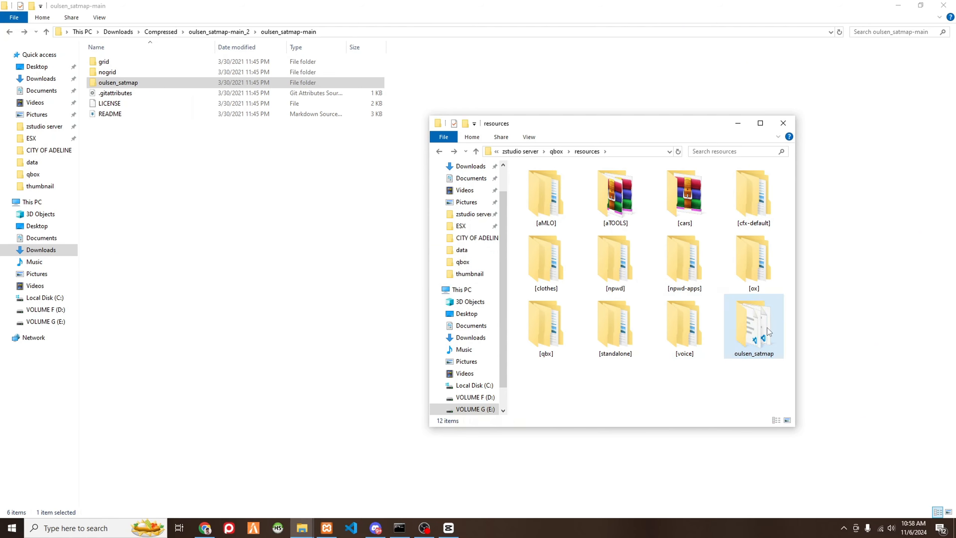
pyautogui.doubleClick(753, 326)
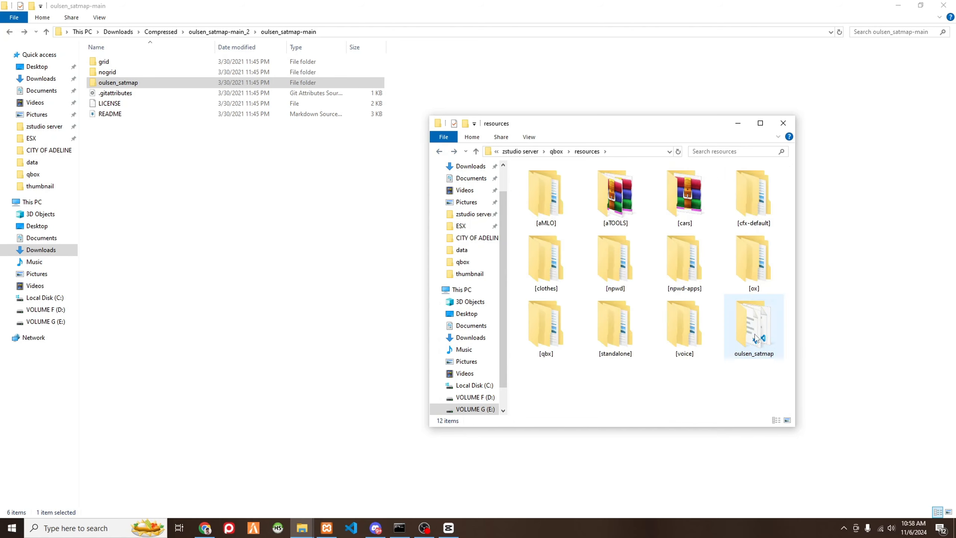
pyautogui.click(753, 354)
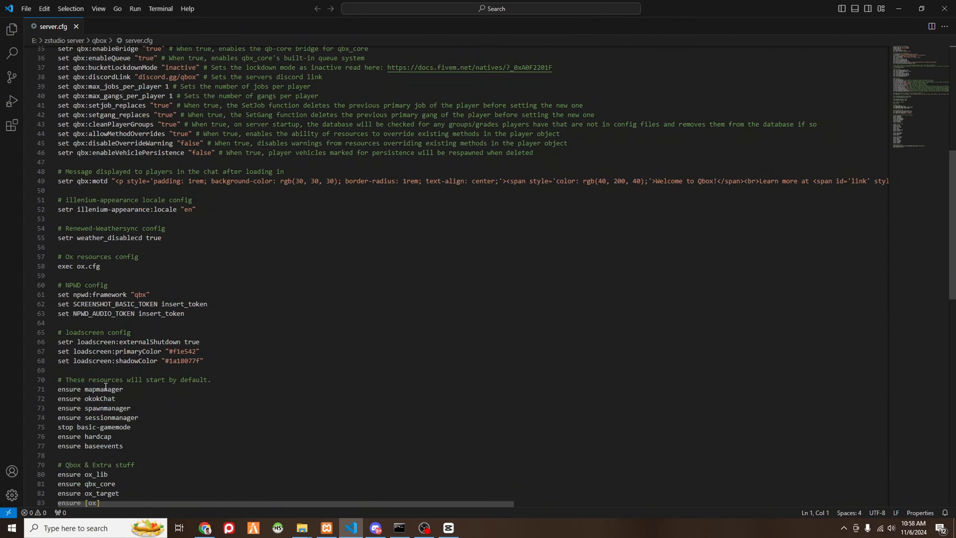
# Step: Add 'start oulsen_satmap' after ensure [aMLO] in server.cfg and save it
pyautogui.scroll(-3)
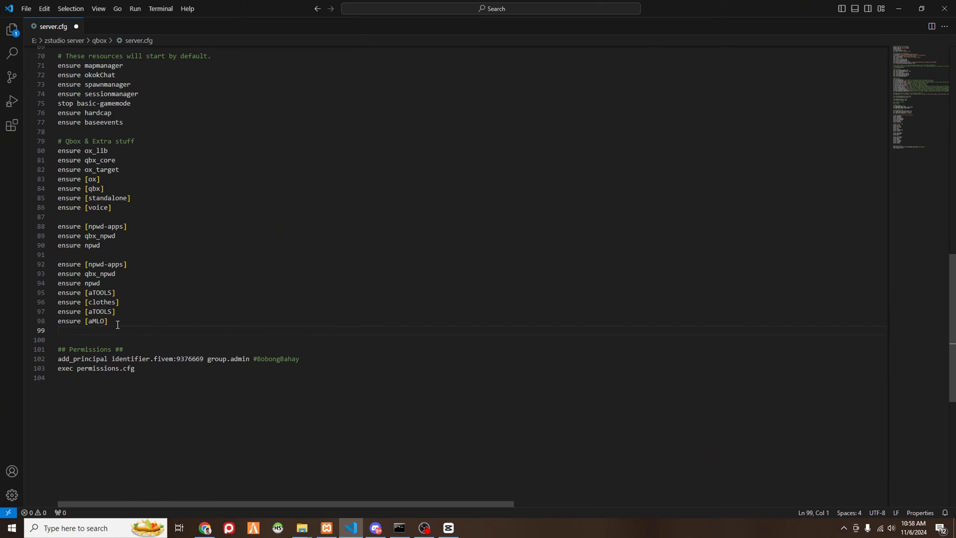
pyautogui.write('start oulsen_satmap')
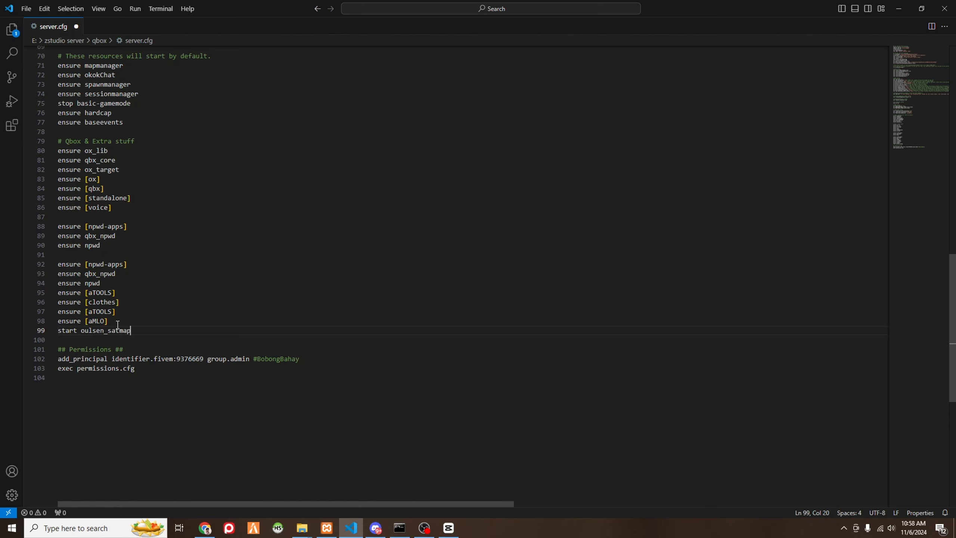
pyautogui.moveTo(80, 344)
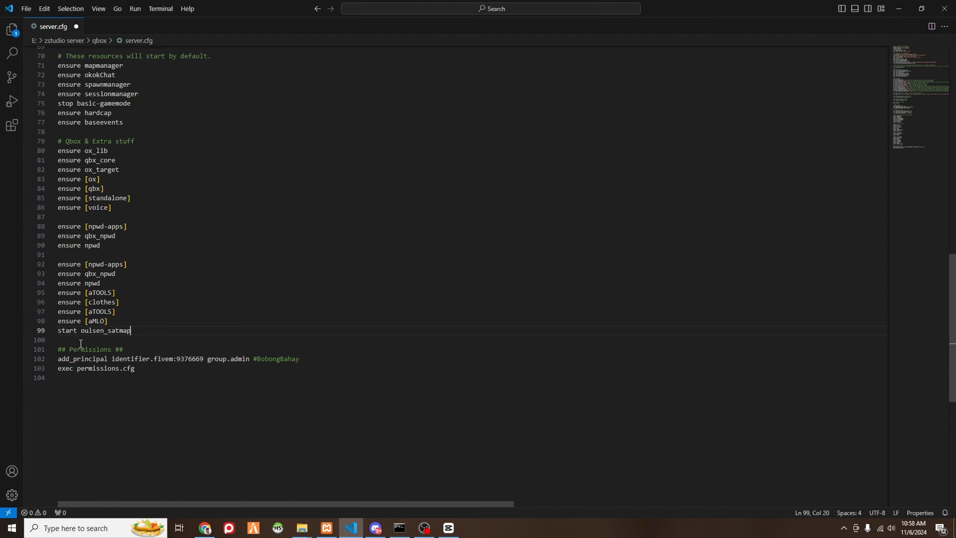
pyautogui.doubleClick(67, 330)
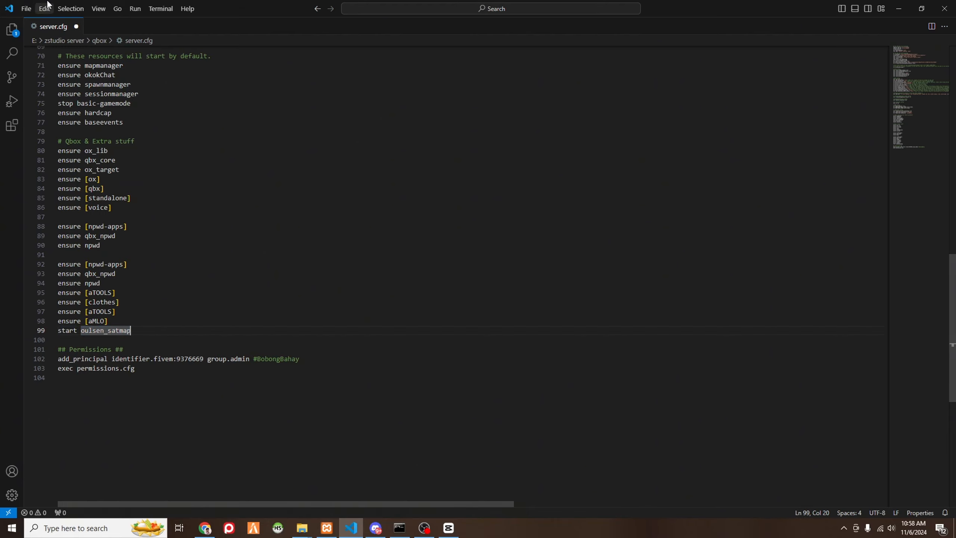
pyautogui.click(26, 8)
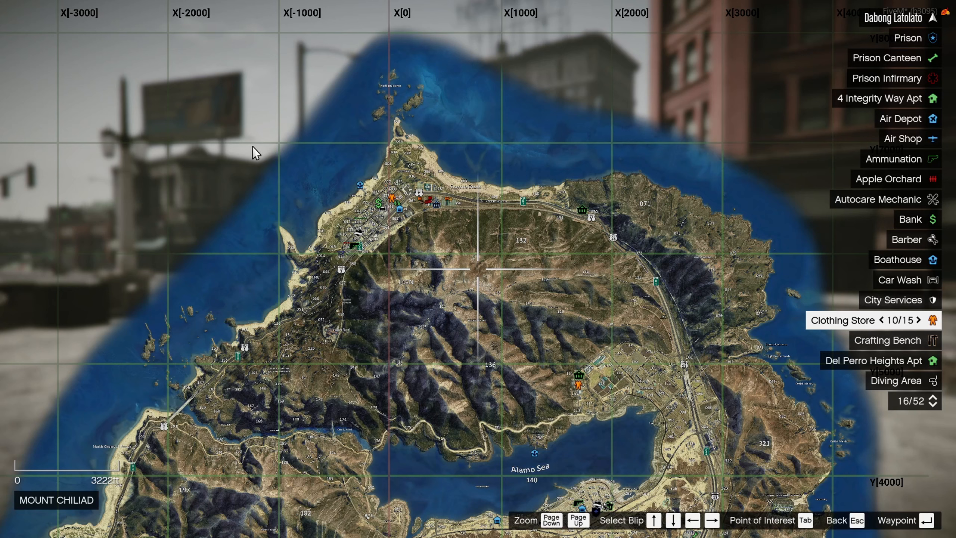
pyautogui.moveTo(684, 261)
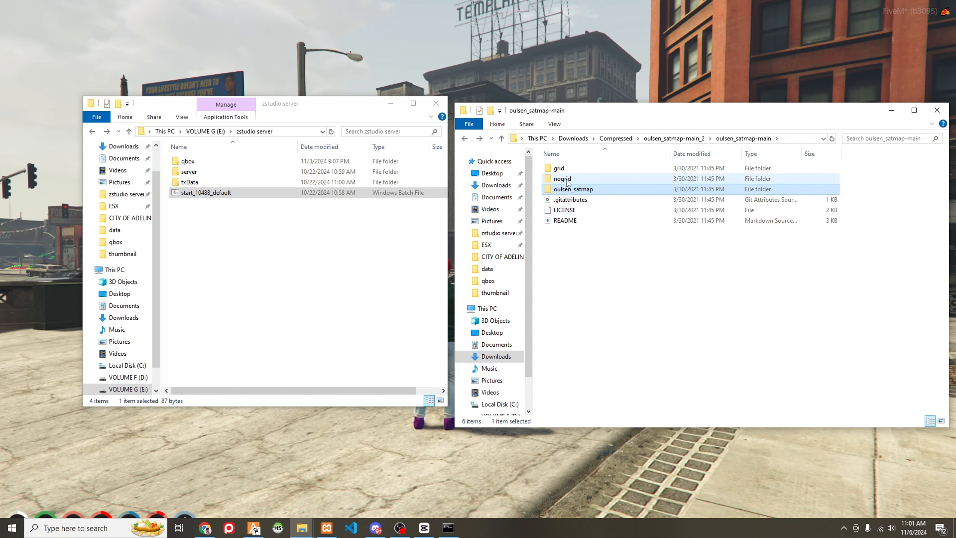
# Step: Copy all nogrid files into qbox\resources\oulsen_satmap\stream, replacing existing ones, then close the window
pyautogui.doubleClick(561, 178)
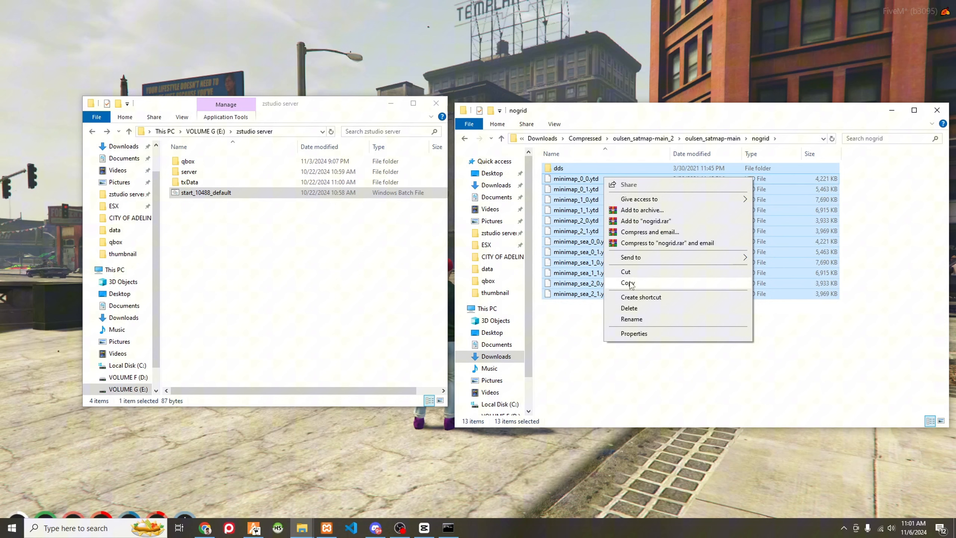
pyautogui.click(628, 283)
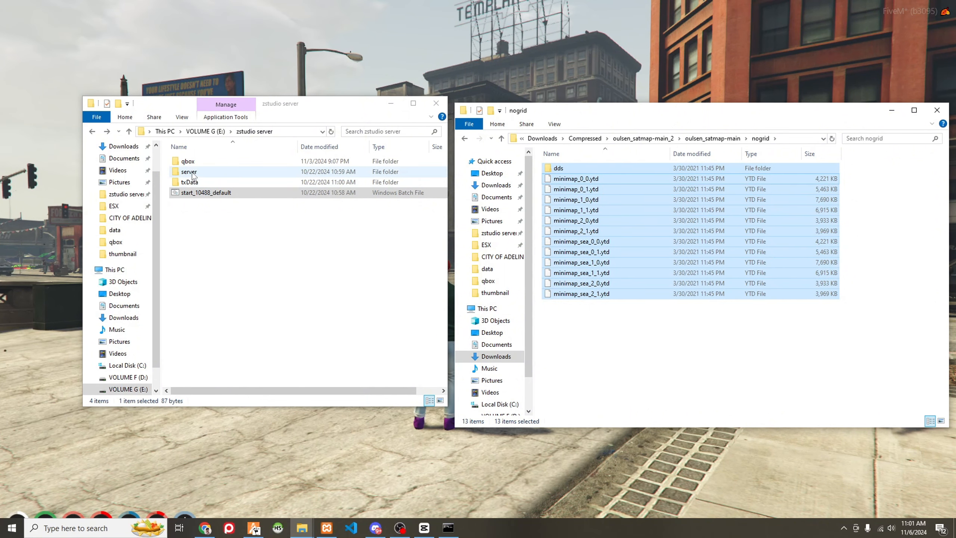
pyautogui.click(190, 181)
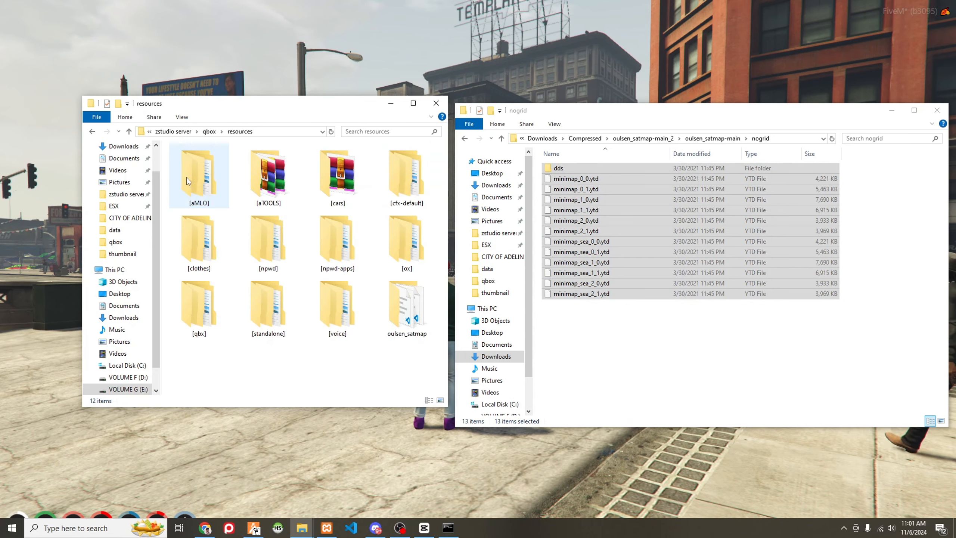
pyautogui.doubleClick(406, 302)
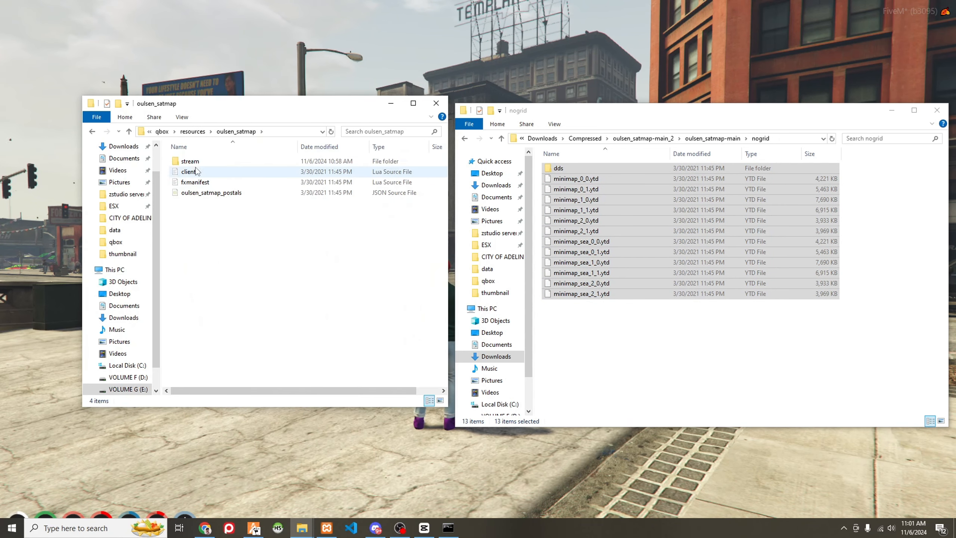
pyautogui.doubleClick(189, 161)
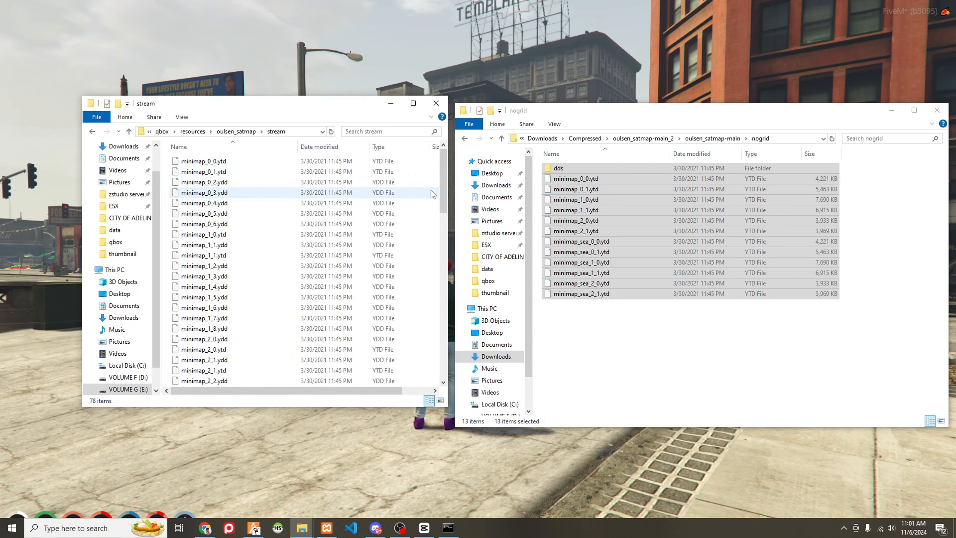
pyautogui.click(204, 255)
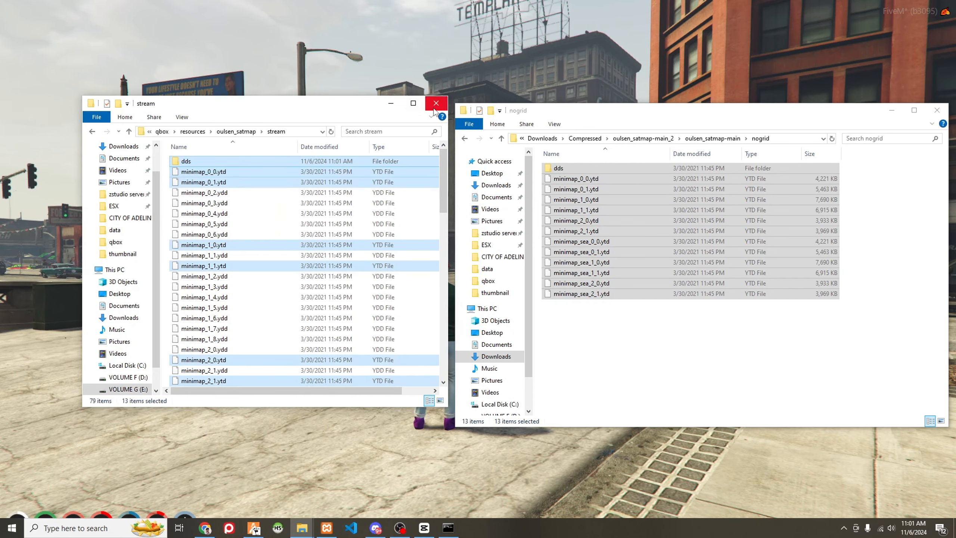
pyautogui.click(436, 102)
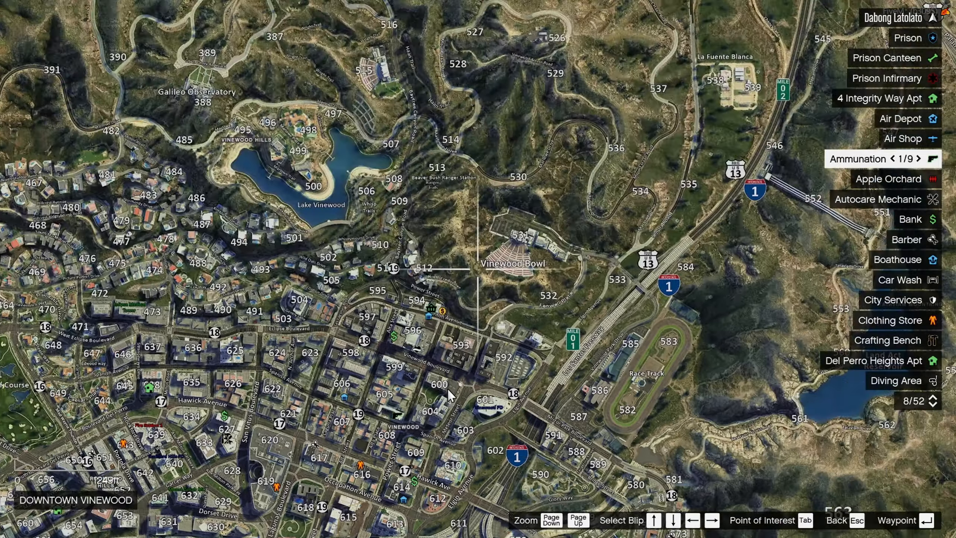
# Step: Zoom the FiveM map in on Vinewood Bowl to confirm no grid lines
pyautogui.click(550, 520)
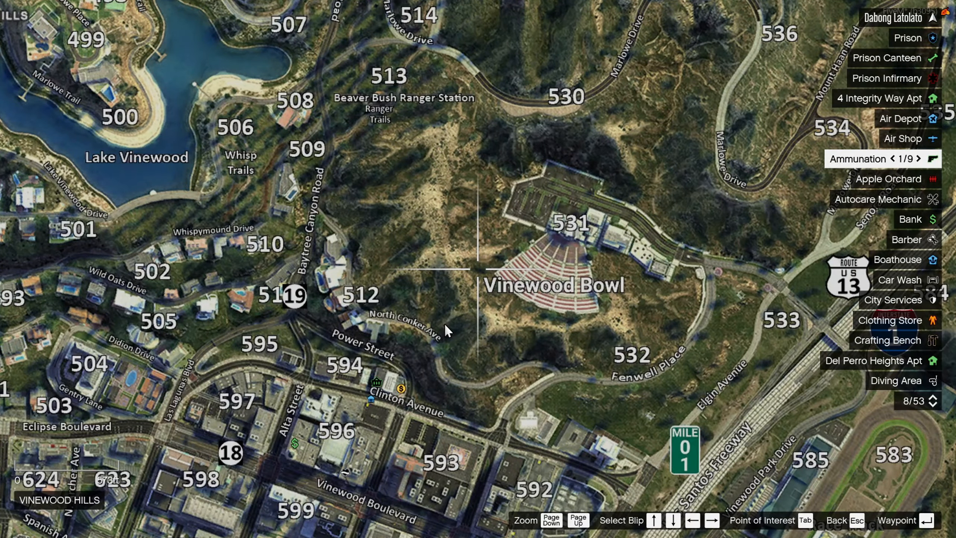